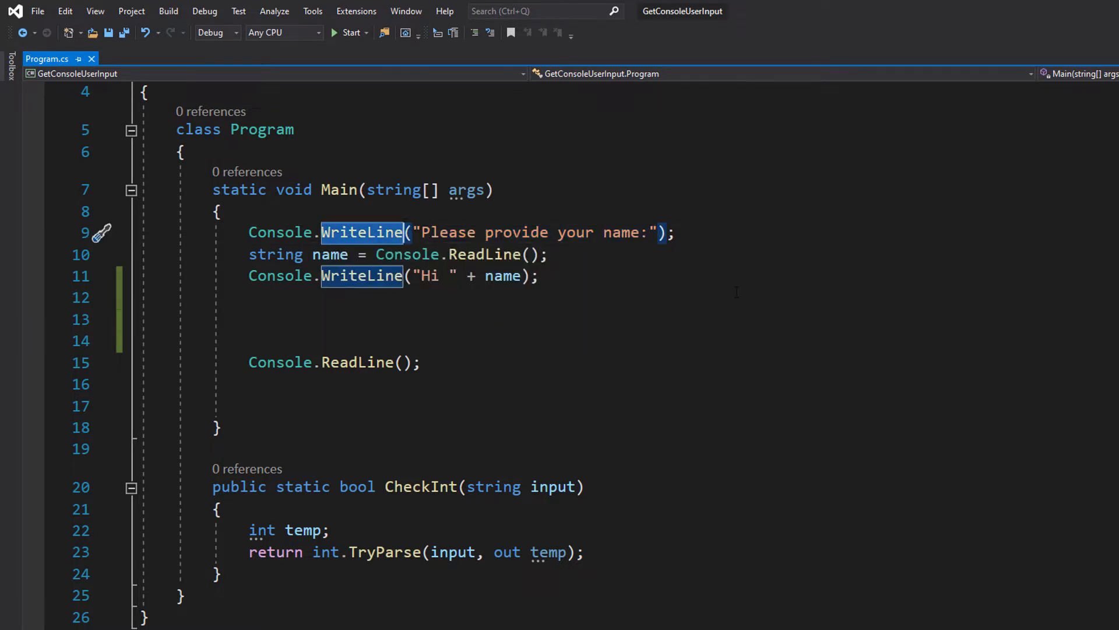
# - Review the existing WriteLine call and the name variable declaration in Main
pyautogui.doubleClick(536, 233)
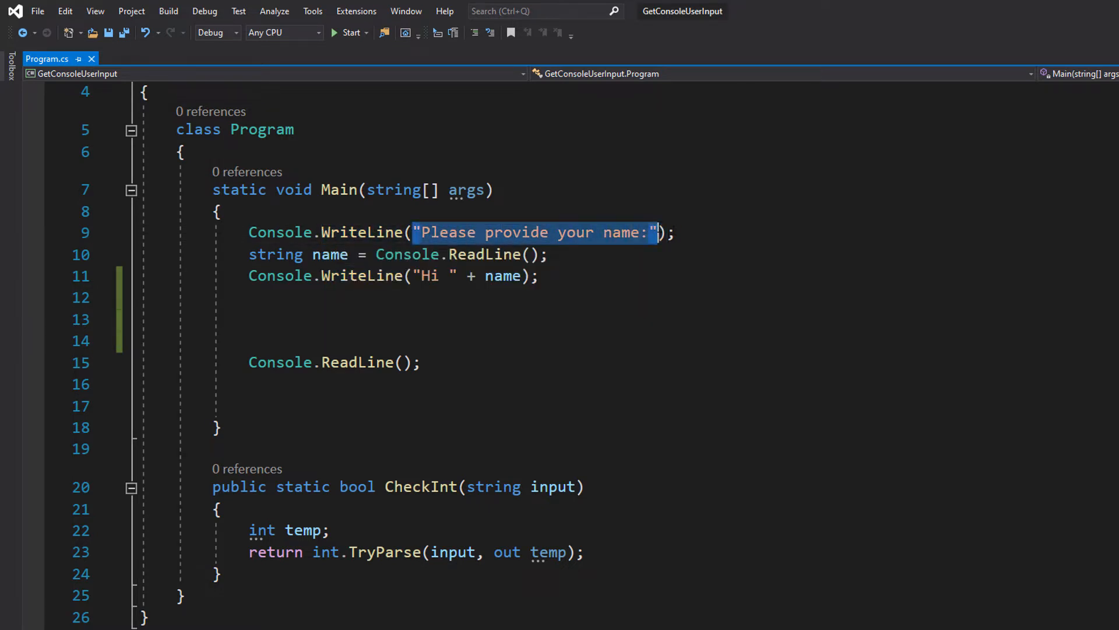
pyautogui.click(249, 340)
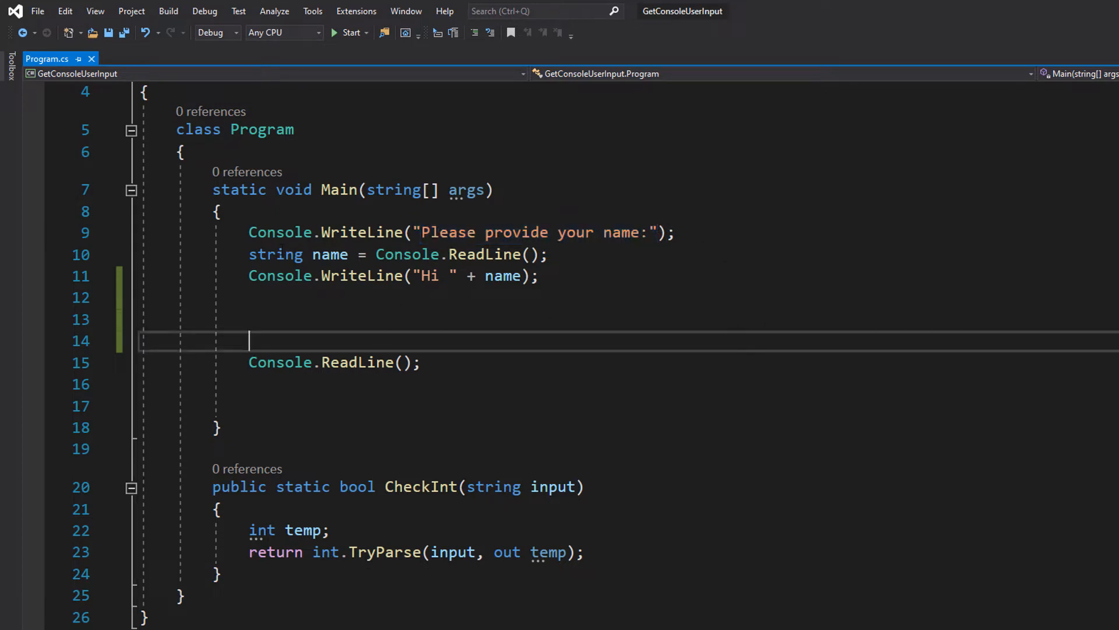
pyautogui.doubleClick(328, 254)
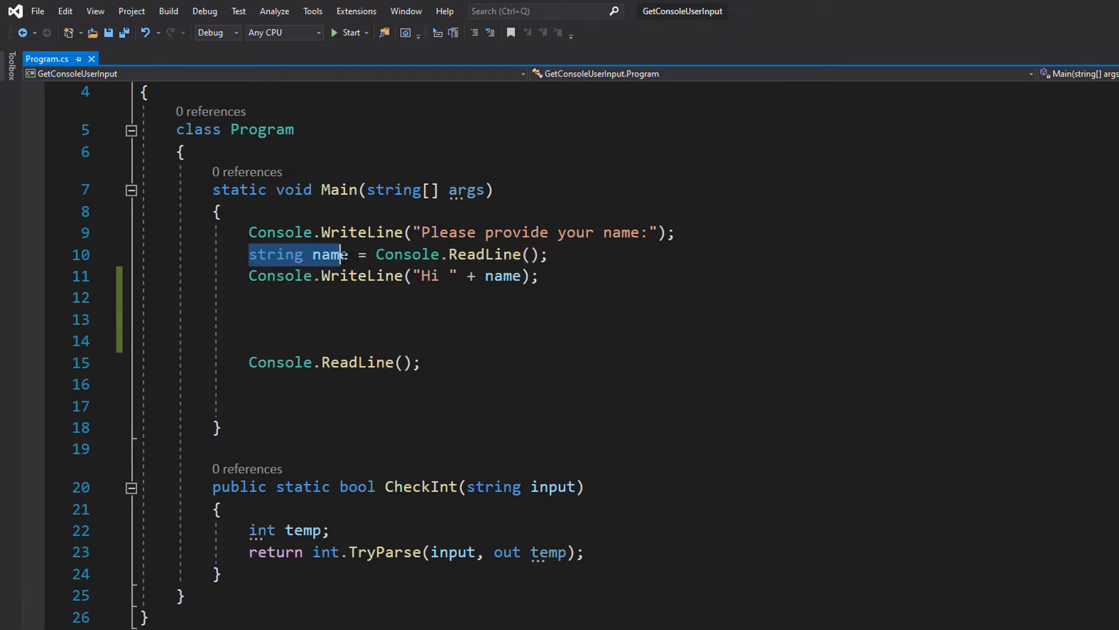
pyautogui.click(336, 361)
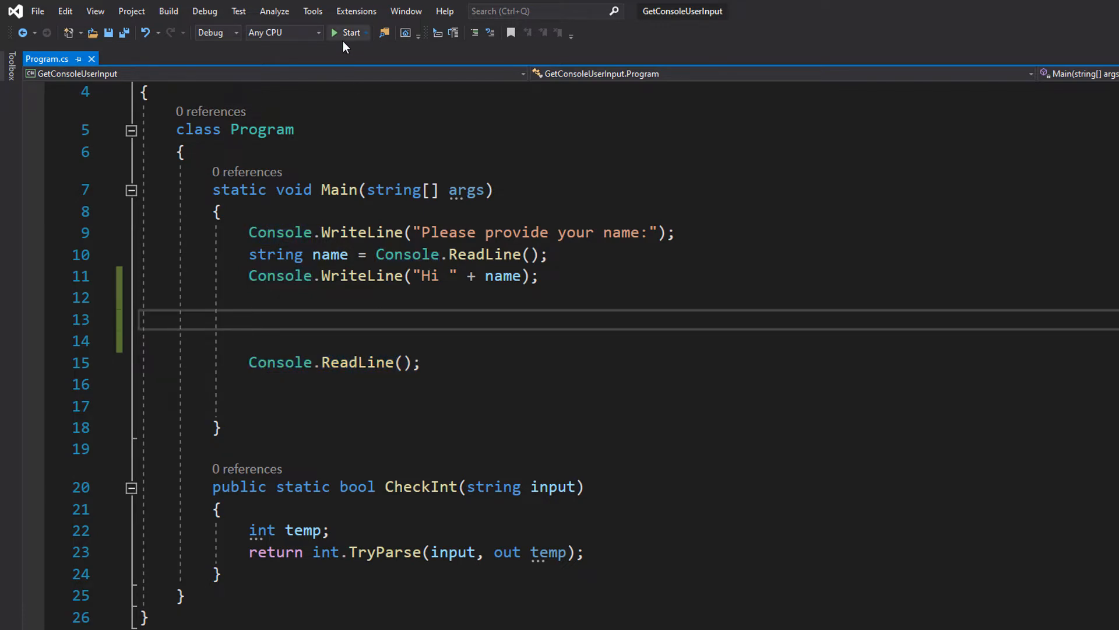
# - Run the program and answer the name prompt with 'Diddles'
pyautogui.click(348, 33)
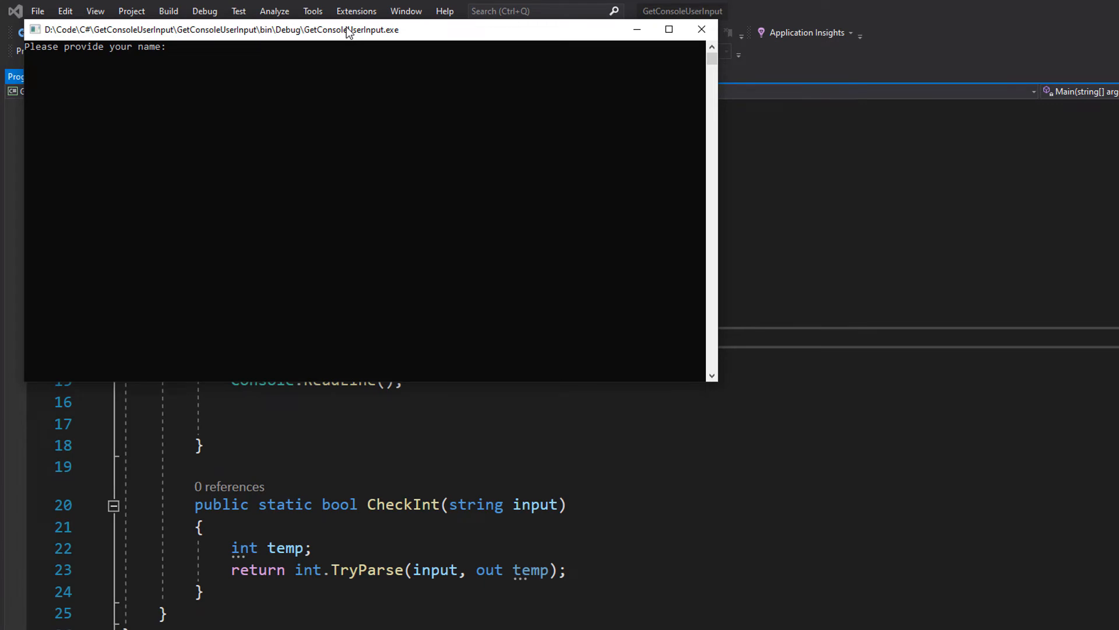
pyautogui.write('Diddles')
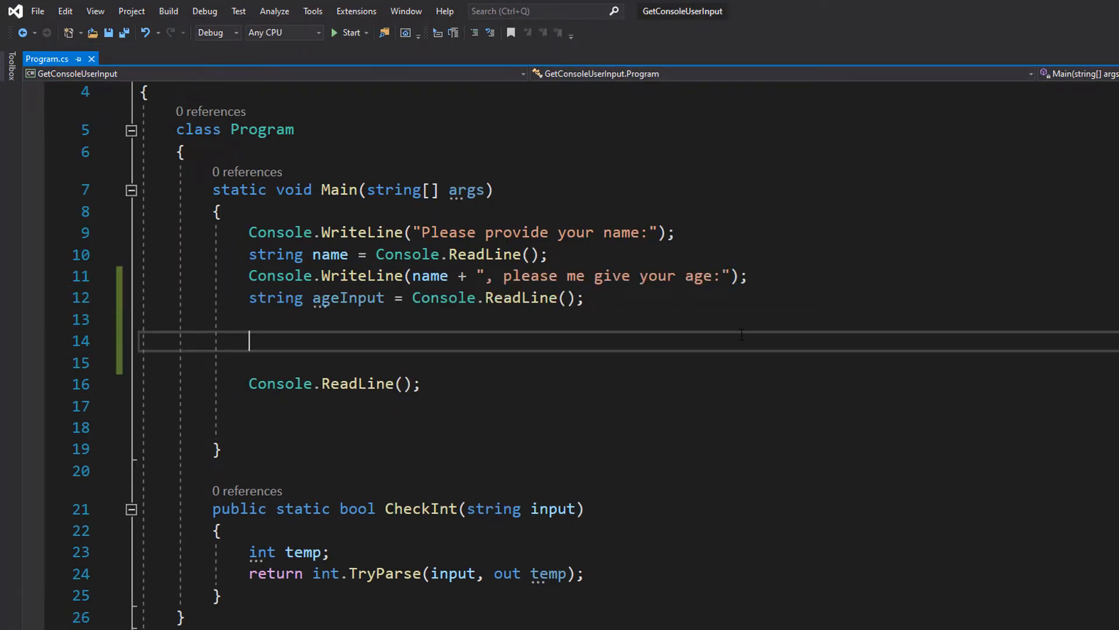
pyautogui.moveTo(676, 463)
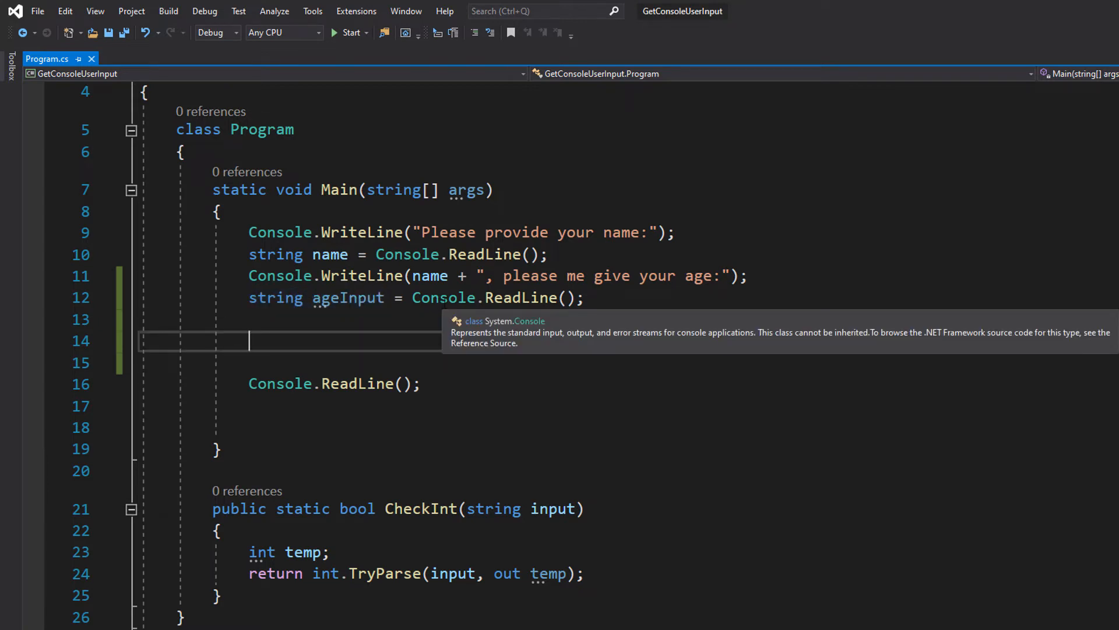
pyautogui.moveTo(370, 337)
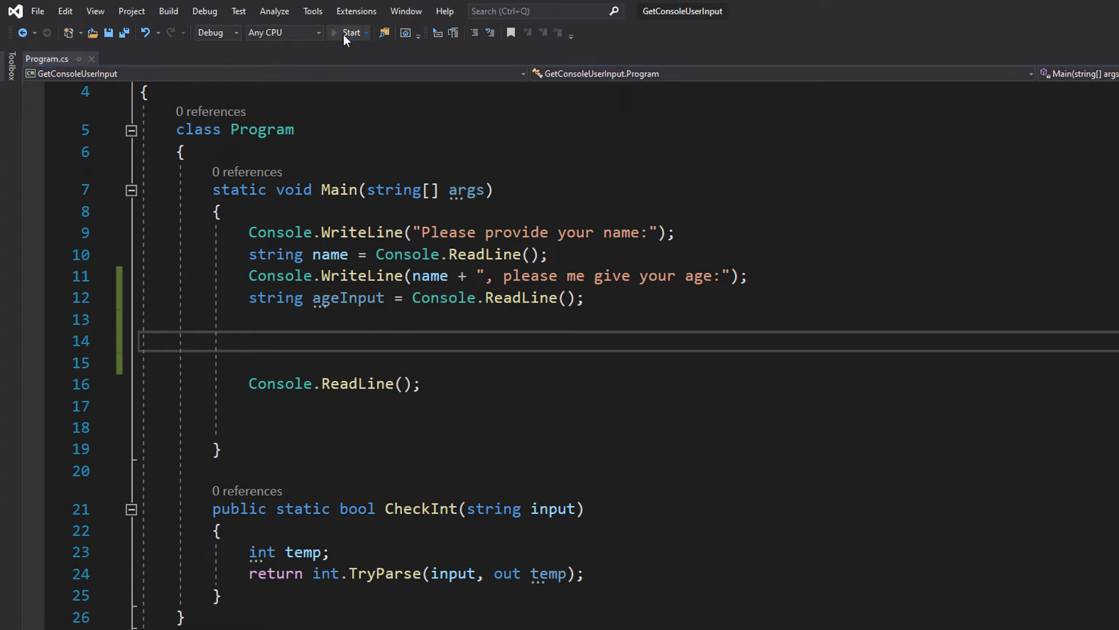
pyautogui.click(351, 33)
pyautogui.write('Max')
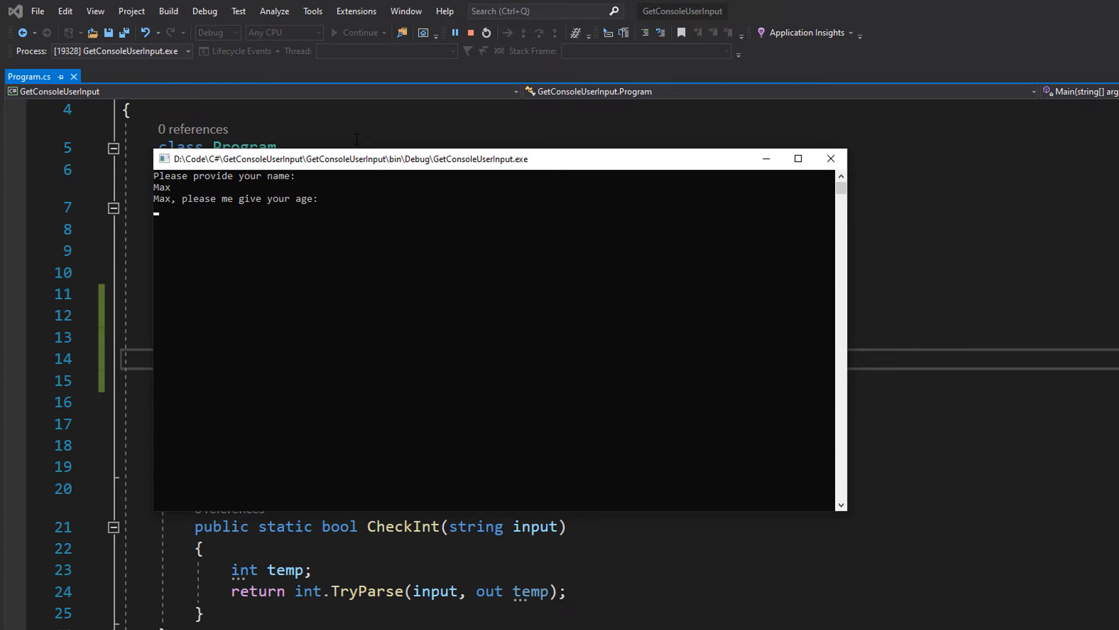
pyautogui.write('69')
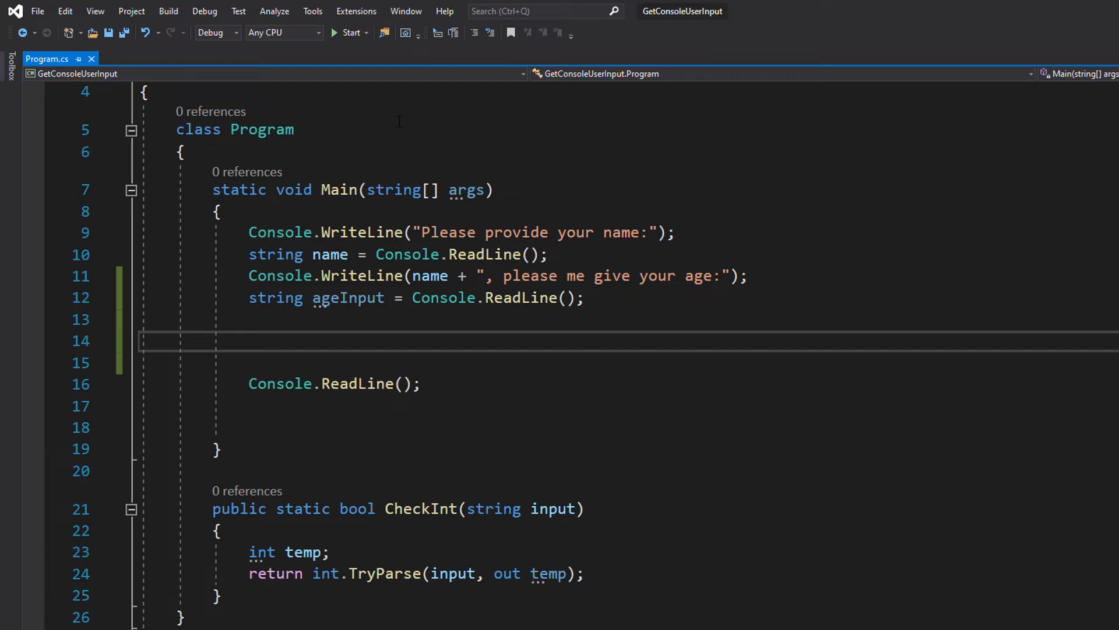
pyautogui.moveTo(488, 421)
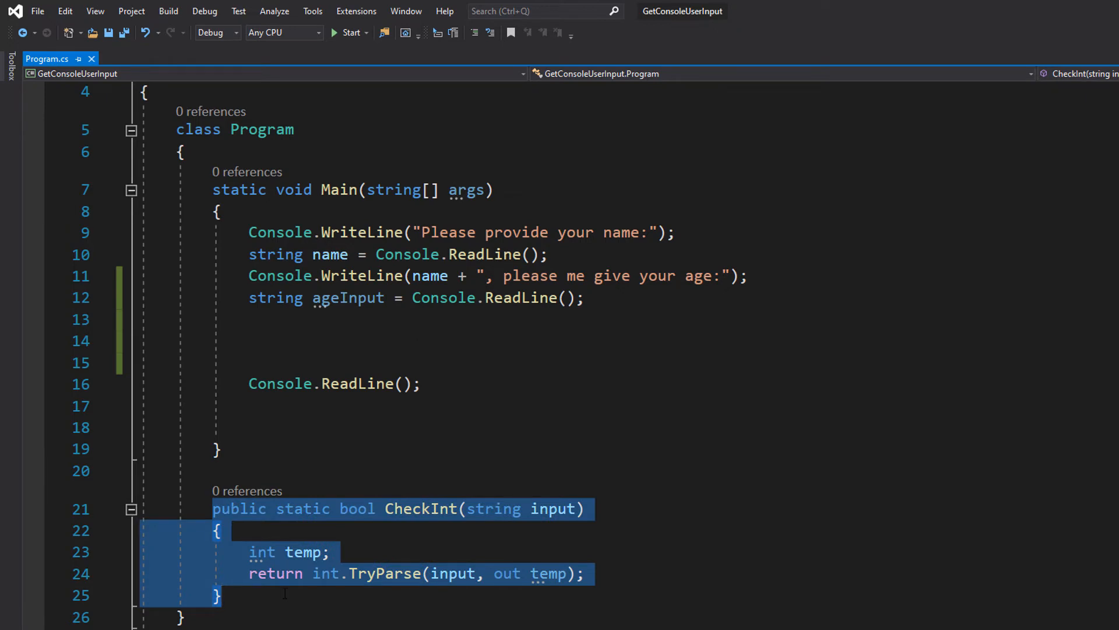
pyautogui.moveTo(325, 573)
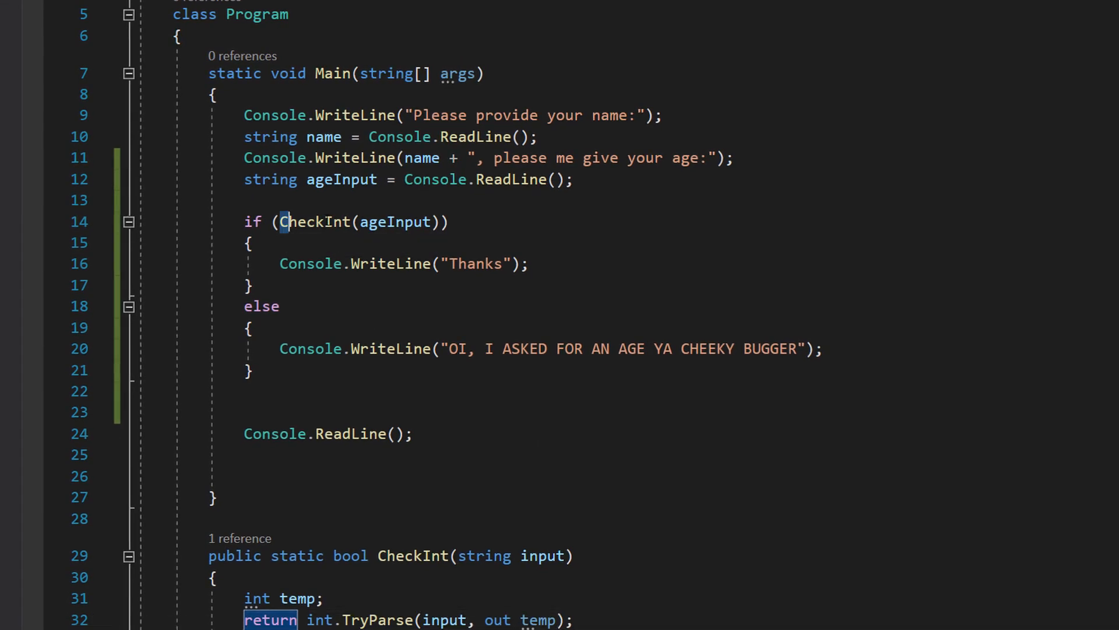
# - Review the if condition calling CheckInt on ageInput
pyautogui.doubleClick(313, 221)
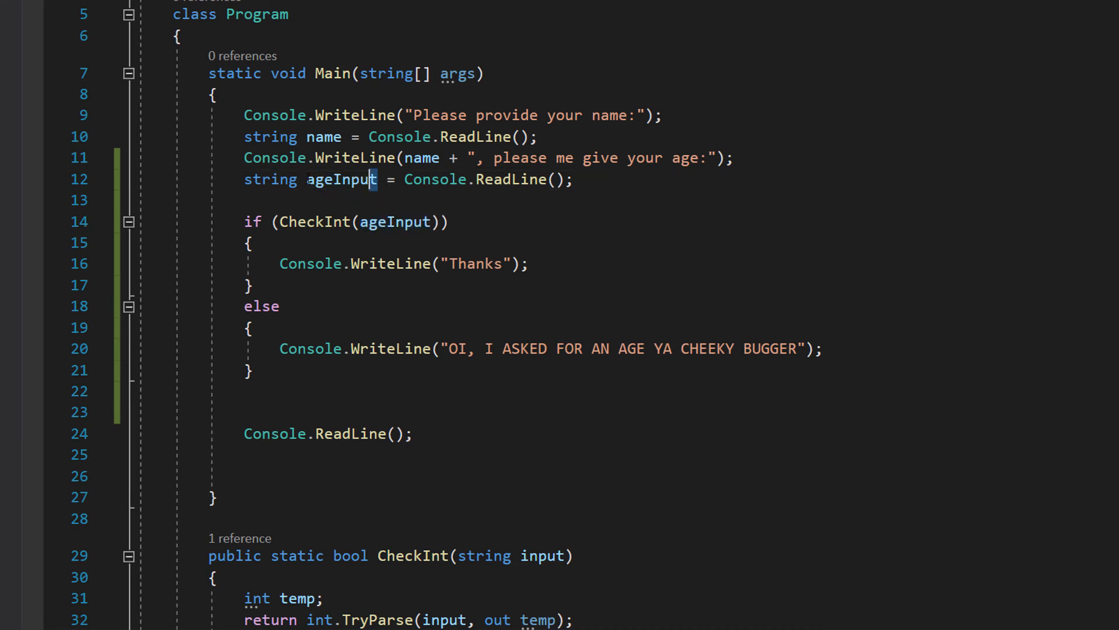
pyautogui.click(450, 221)
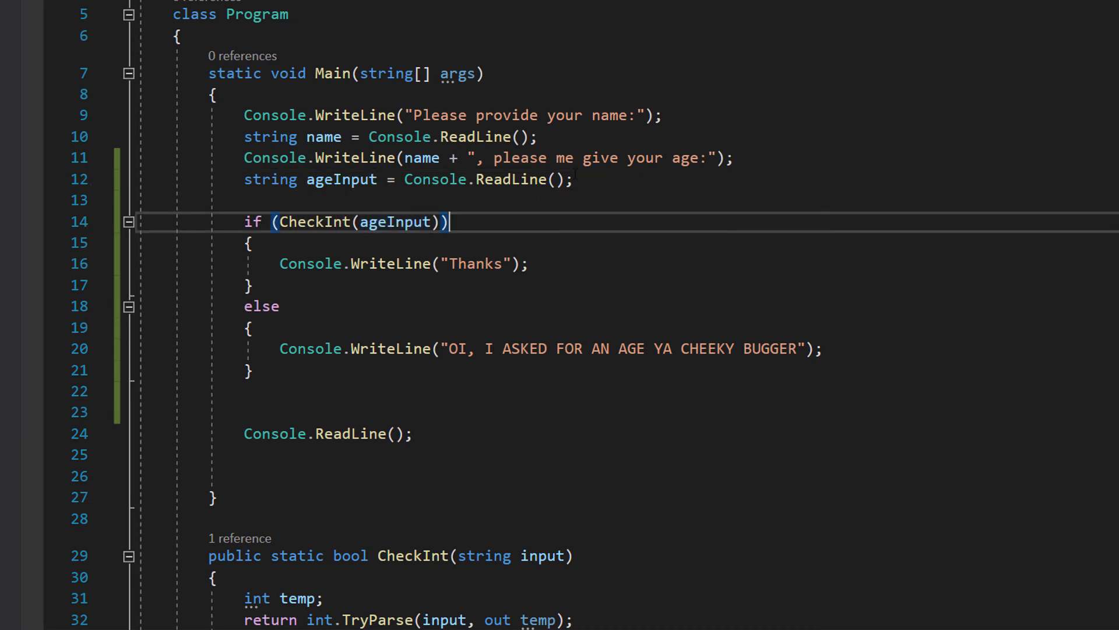
pyautogui.doubleClick(488, 180)
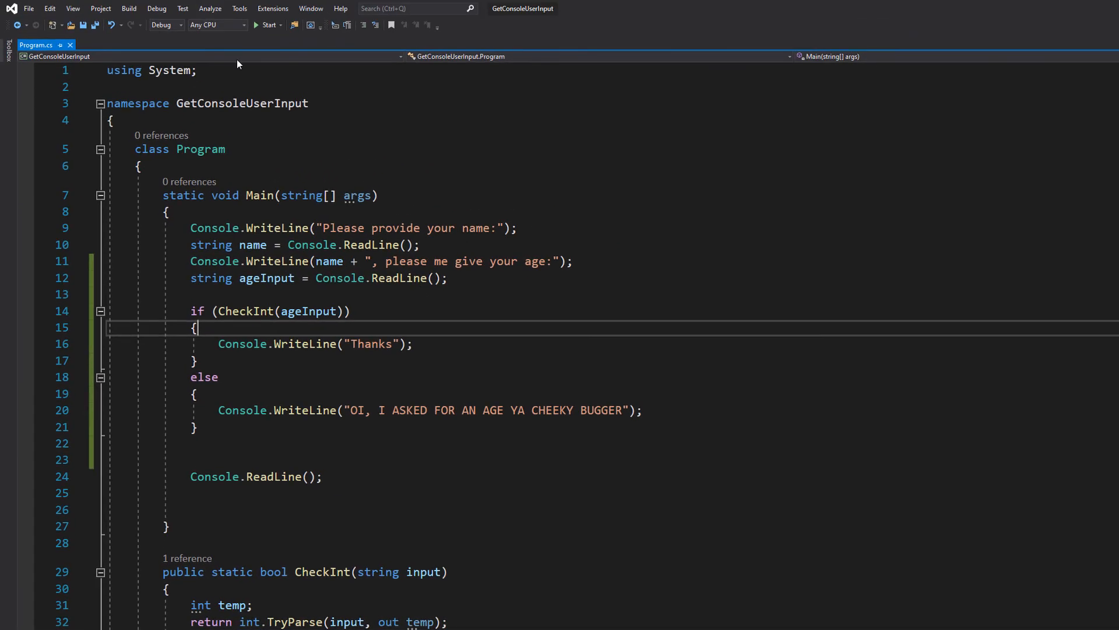
pyautogui.click(267, 25)
pyautogui.write('Max')
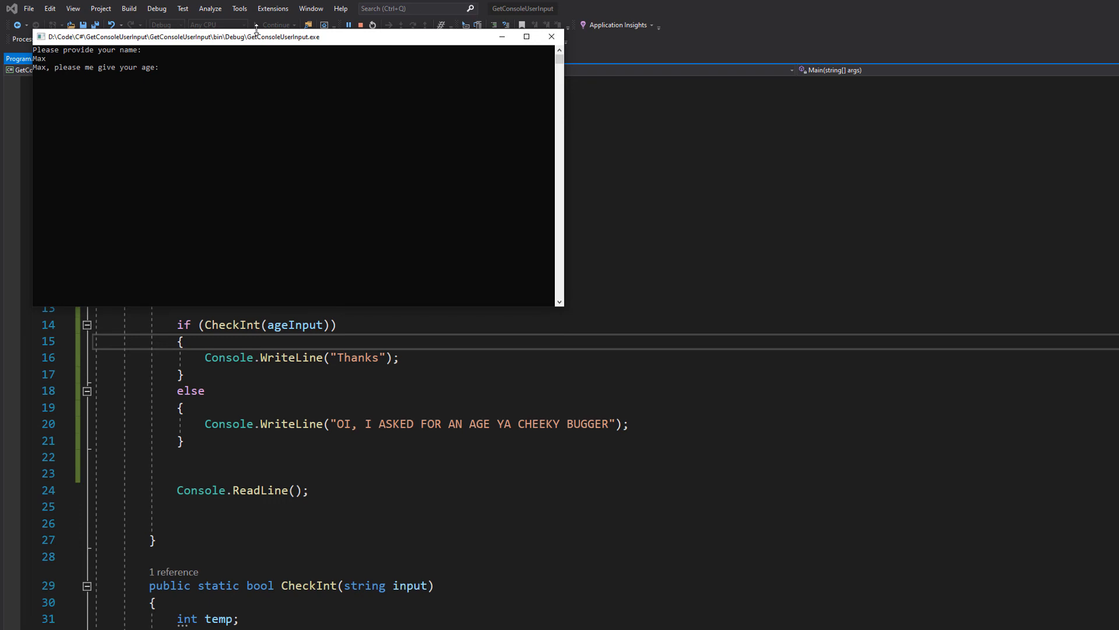
pyautogui.write('69')
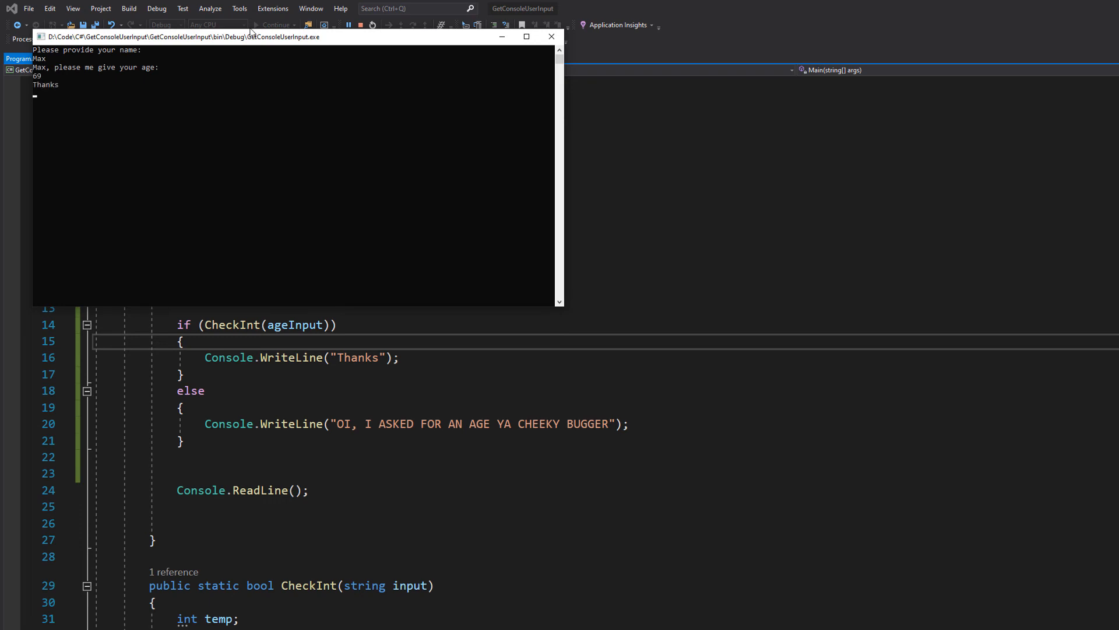
pyautogui.click(551, 36)
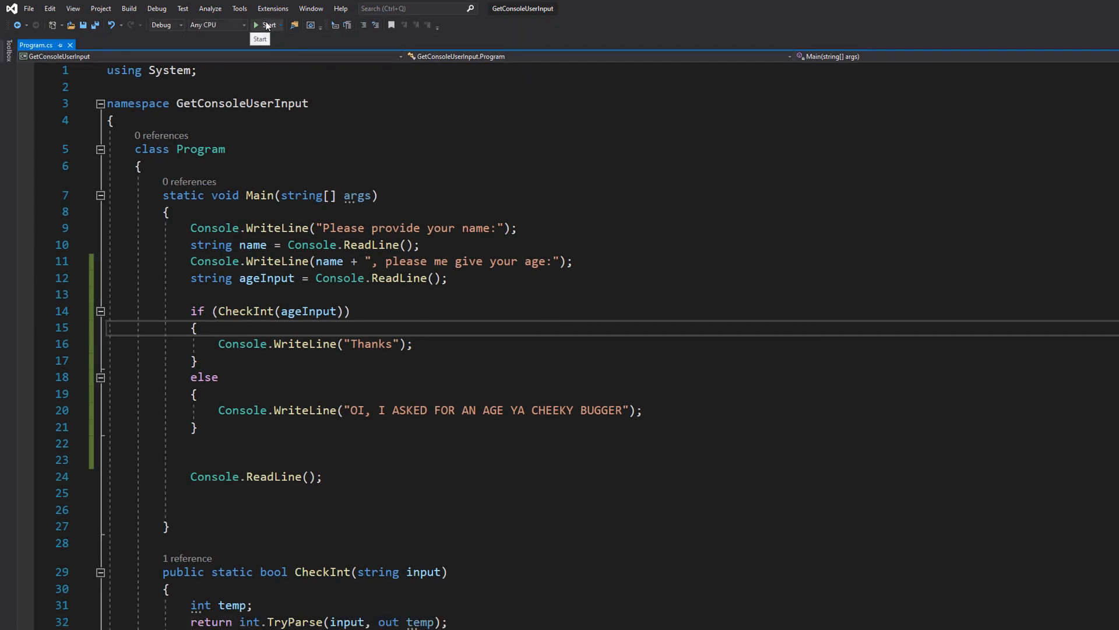
pyautogui.click(259, 25)
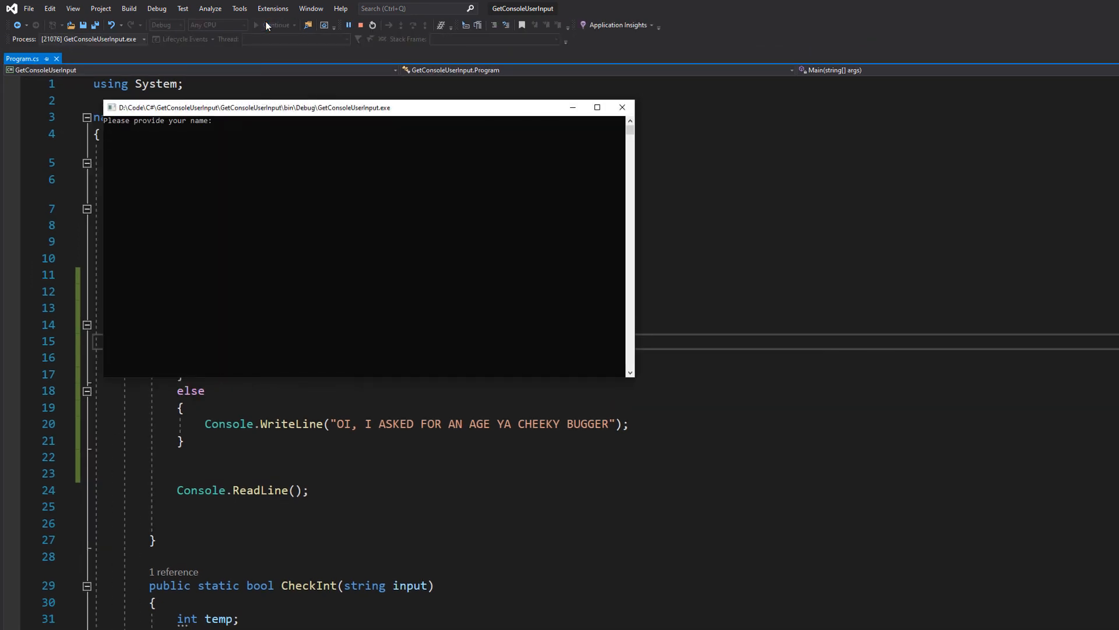
pyautogui.write('Max')
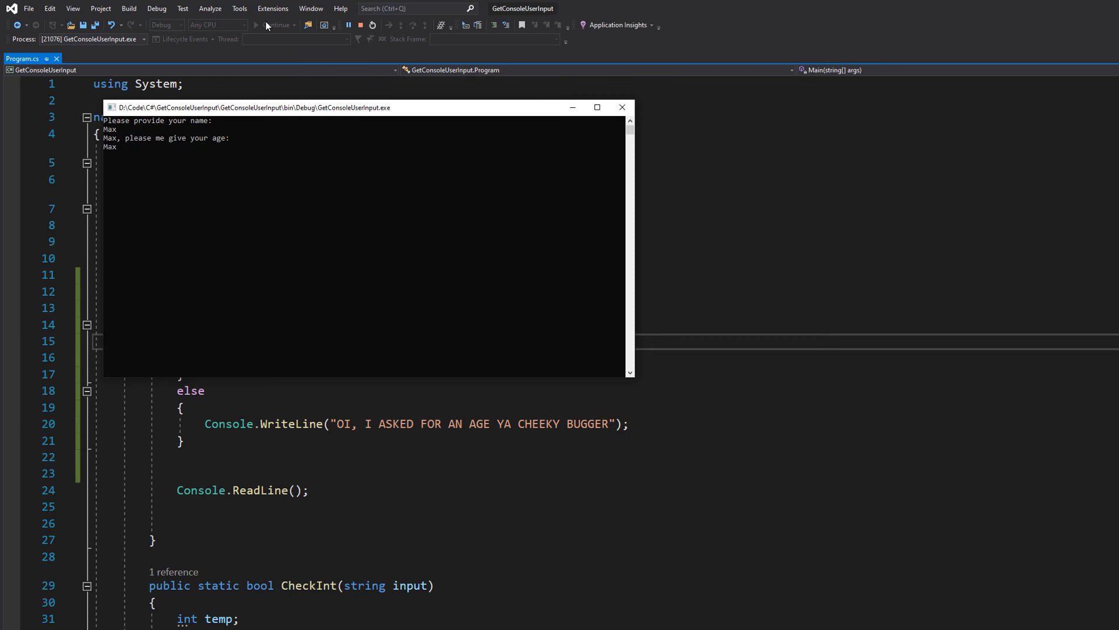
pyautogui.press('Return')
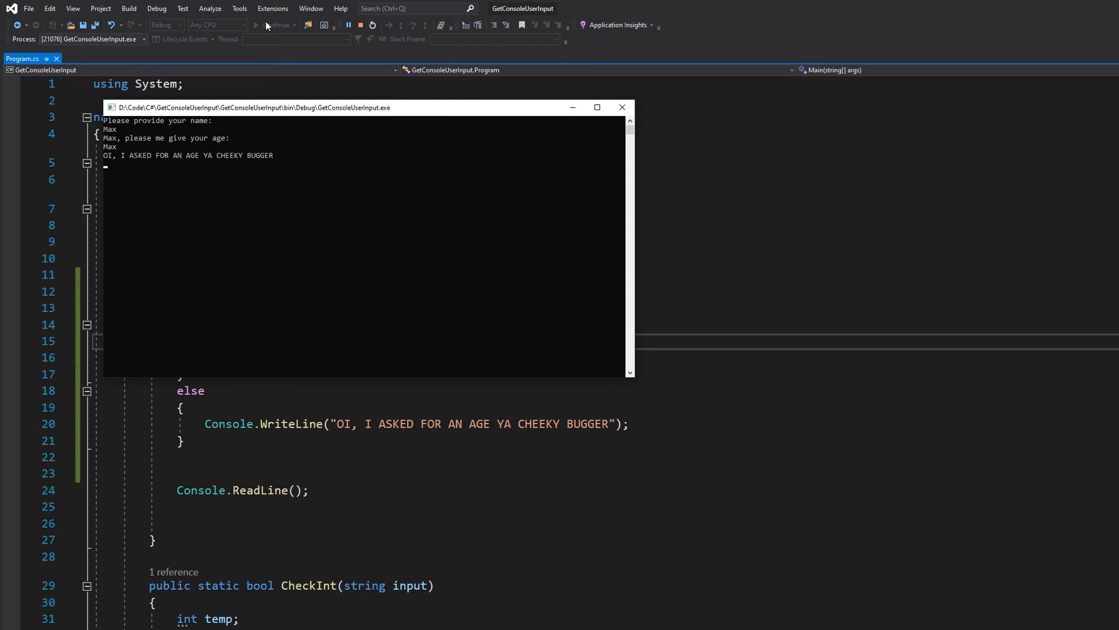
pyautogui.moveTo(630, 120)
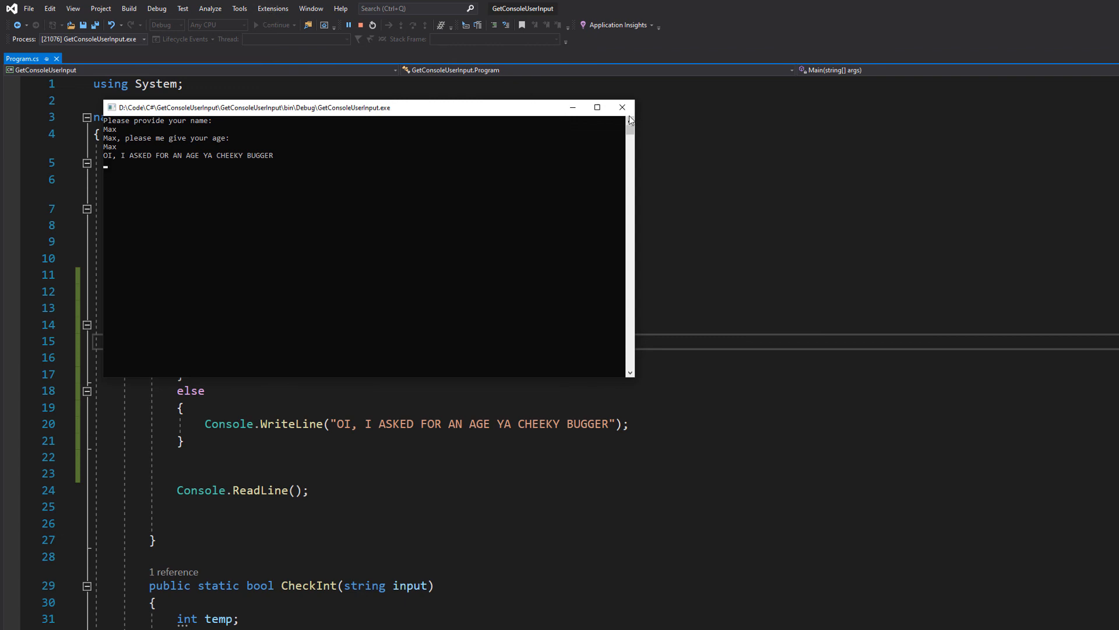
pyautogui.click(620, 107)
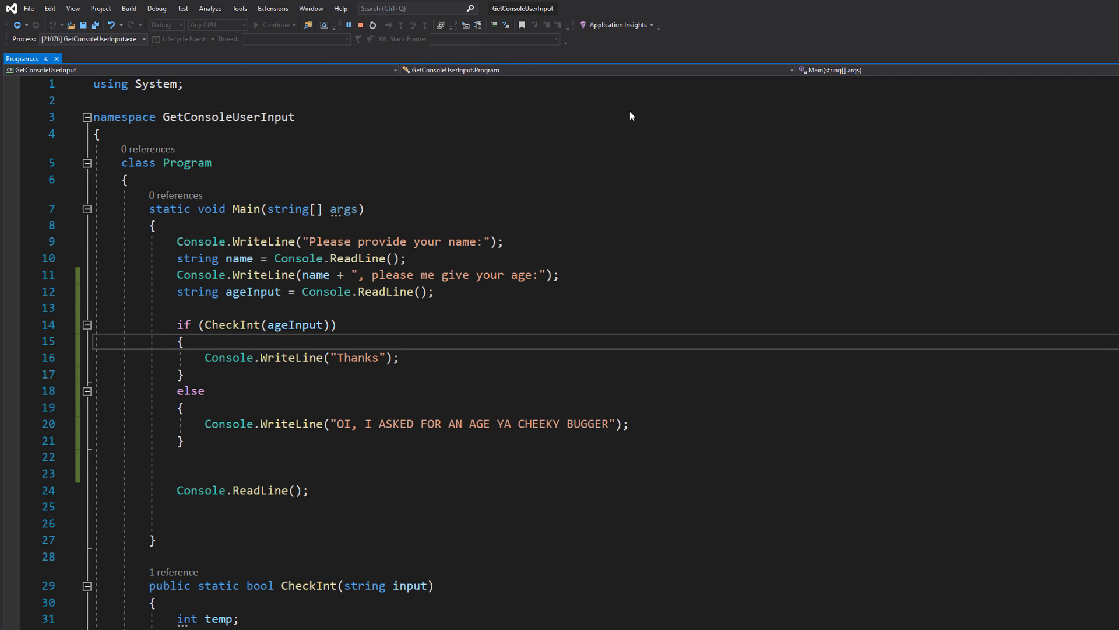